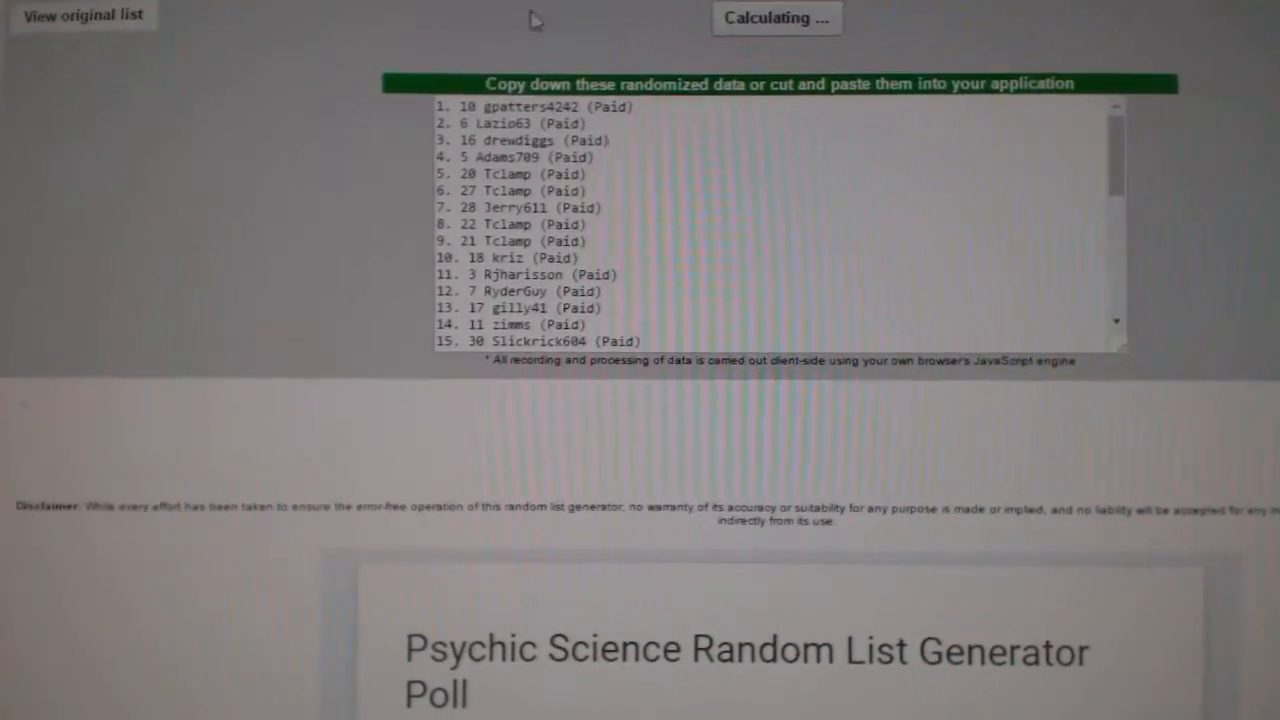
# Select and copy the randomized participant names from the output box.
pyautogui.click(780, 18)
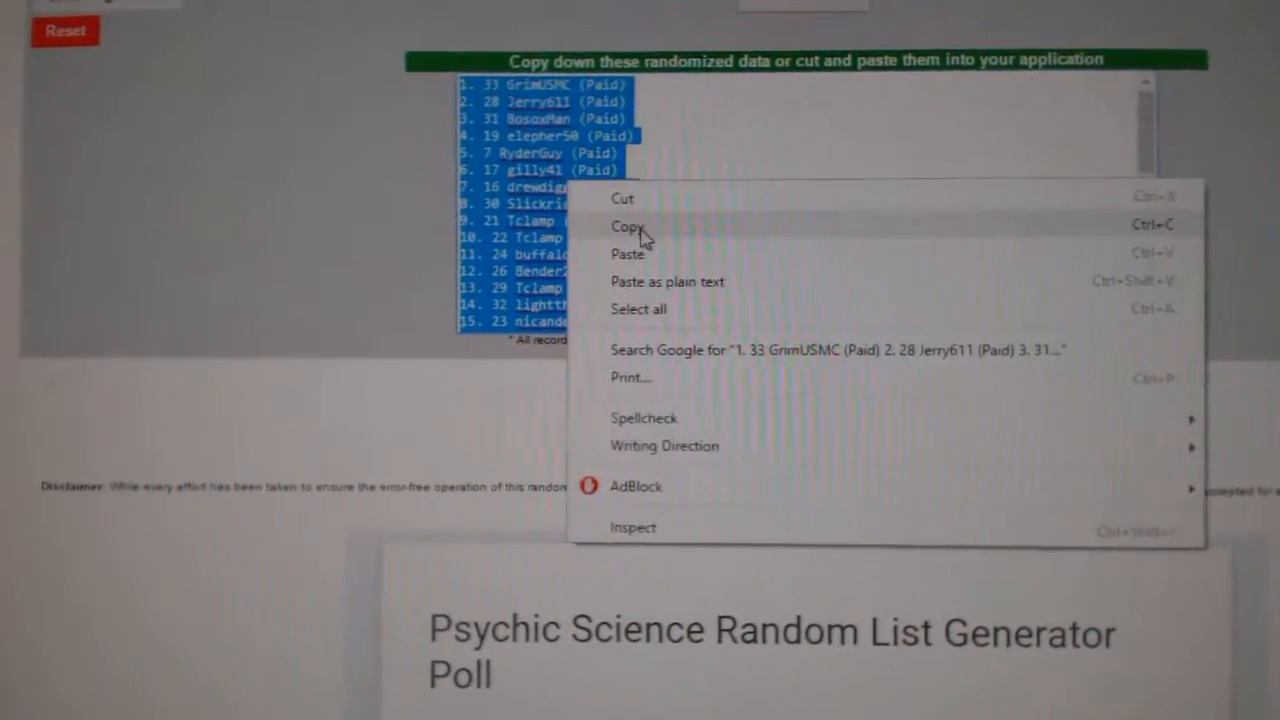
pyautogui.click(628, 226)
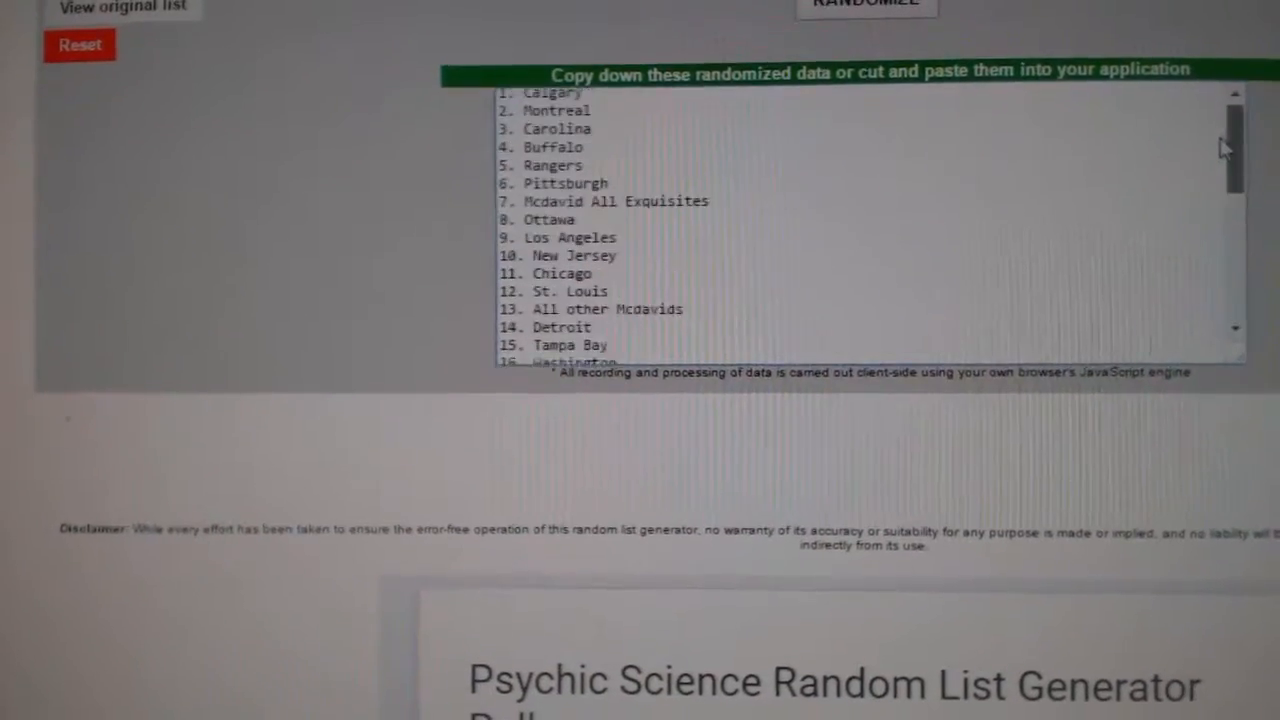
# Reshuffle the hockey team list into a new random order.
pyautogui.click(866, 4)
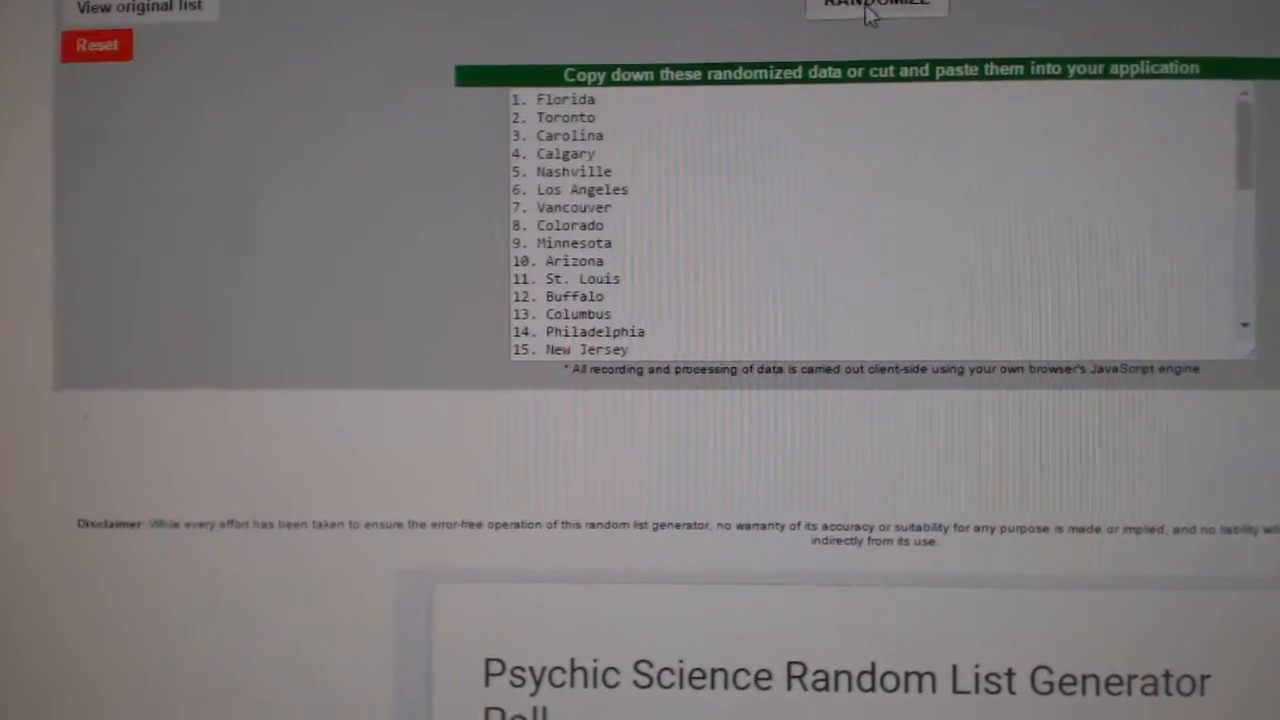
pyautogui.scroll(-3)
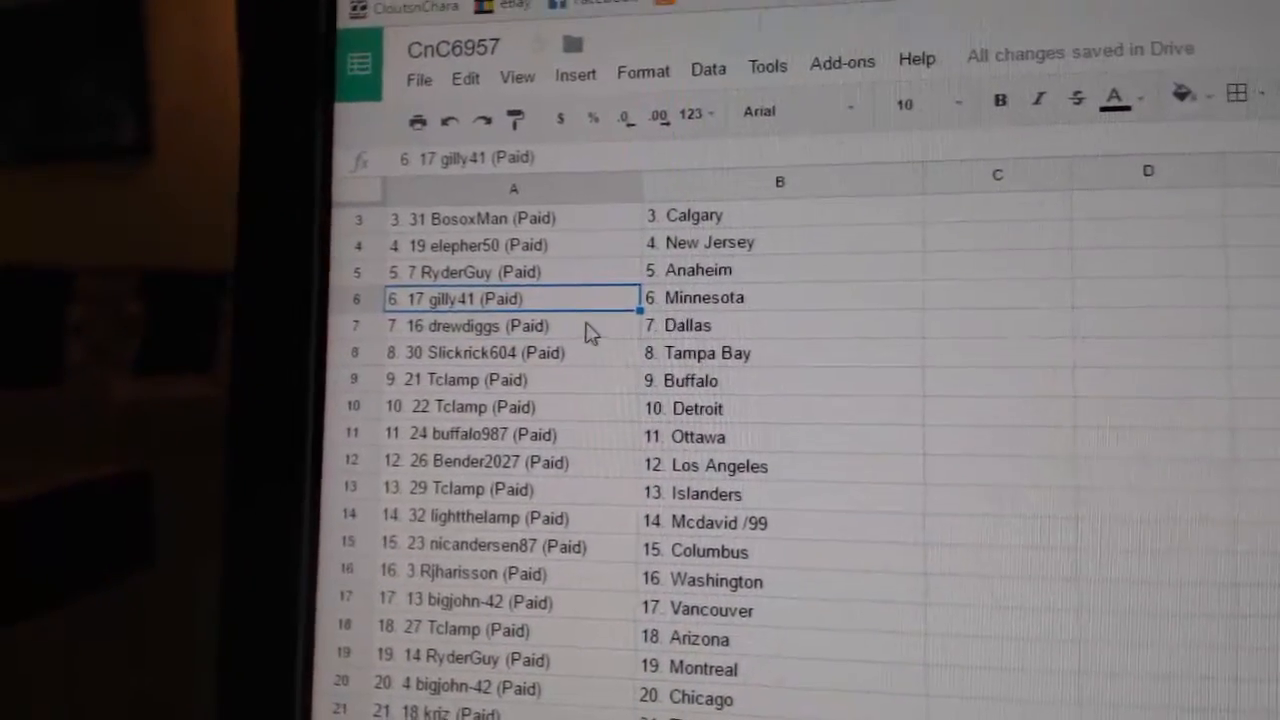
pyautogui.click(476, 352)
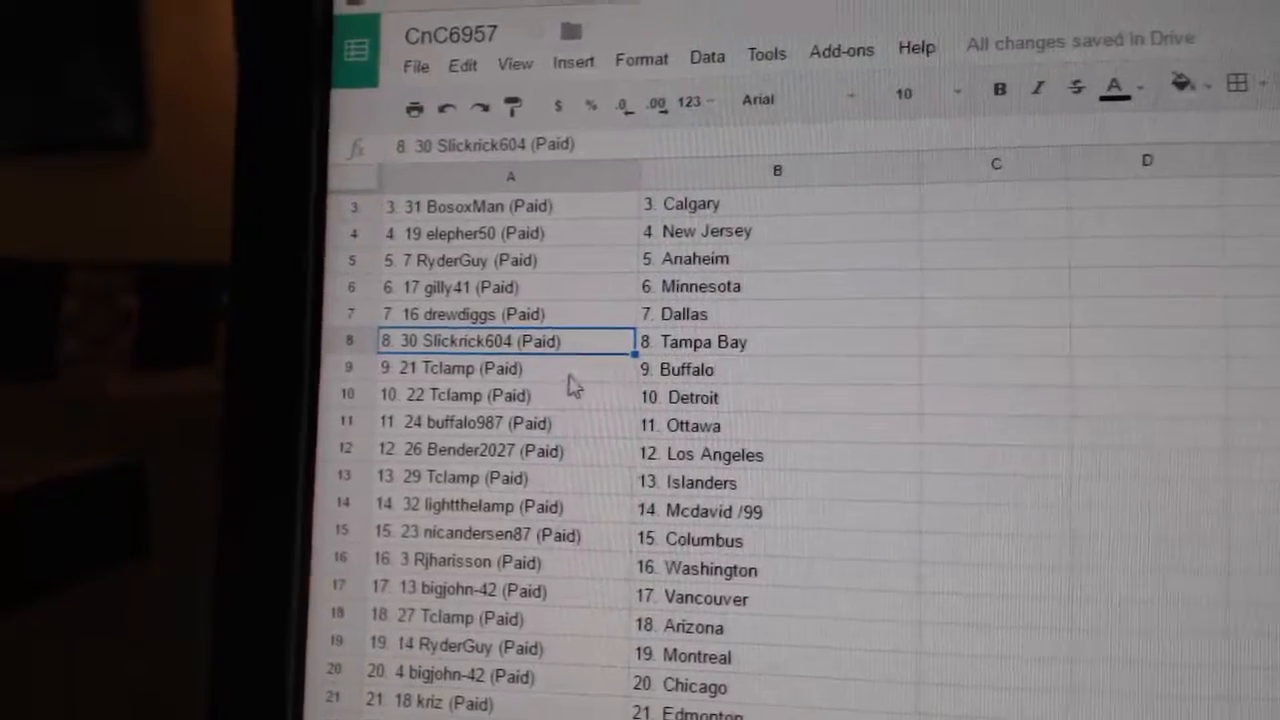
pyautogui.click(504, 368)
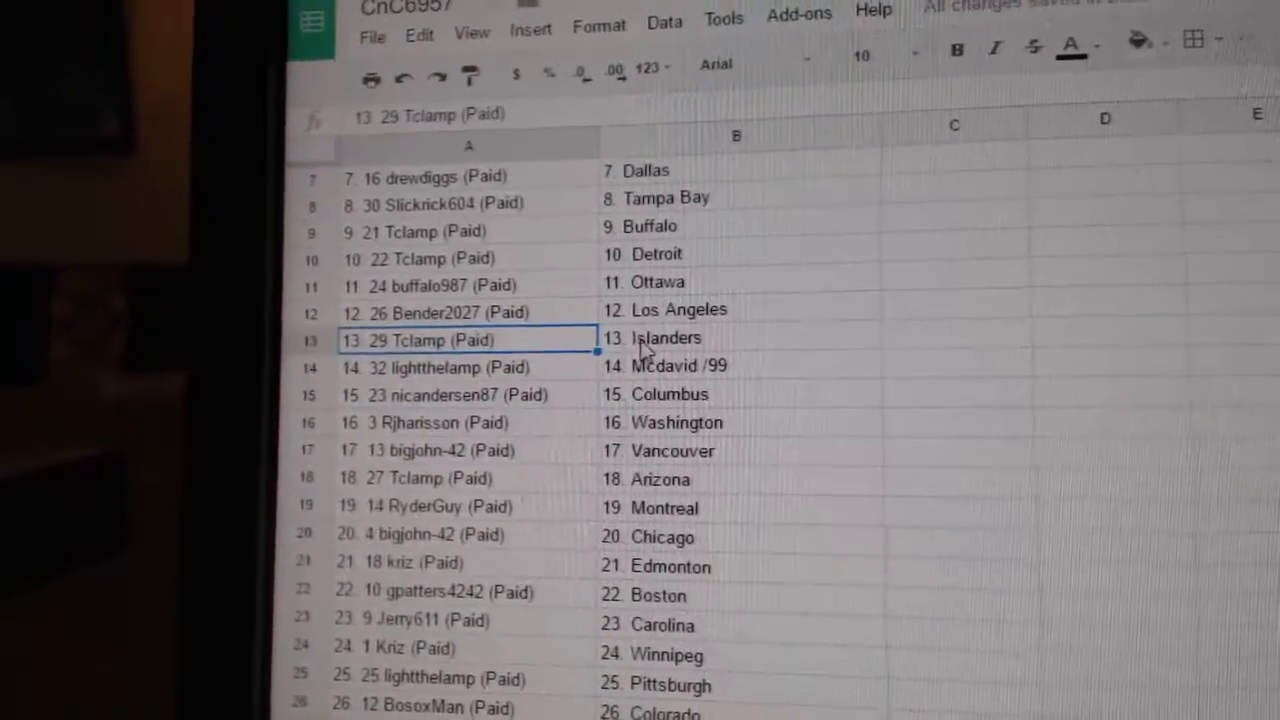
pyautogui.click(468, 368)
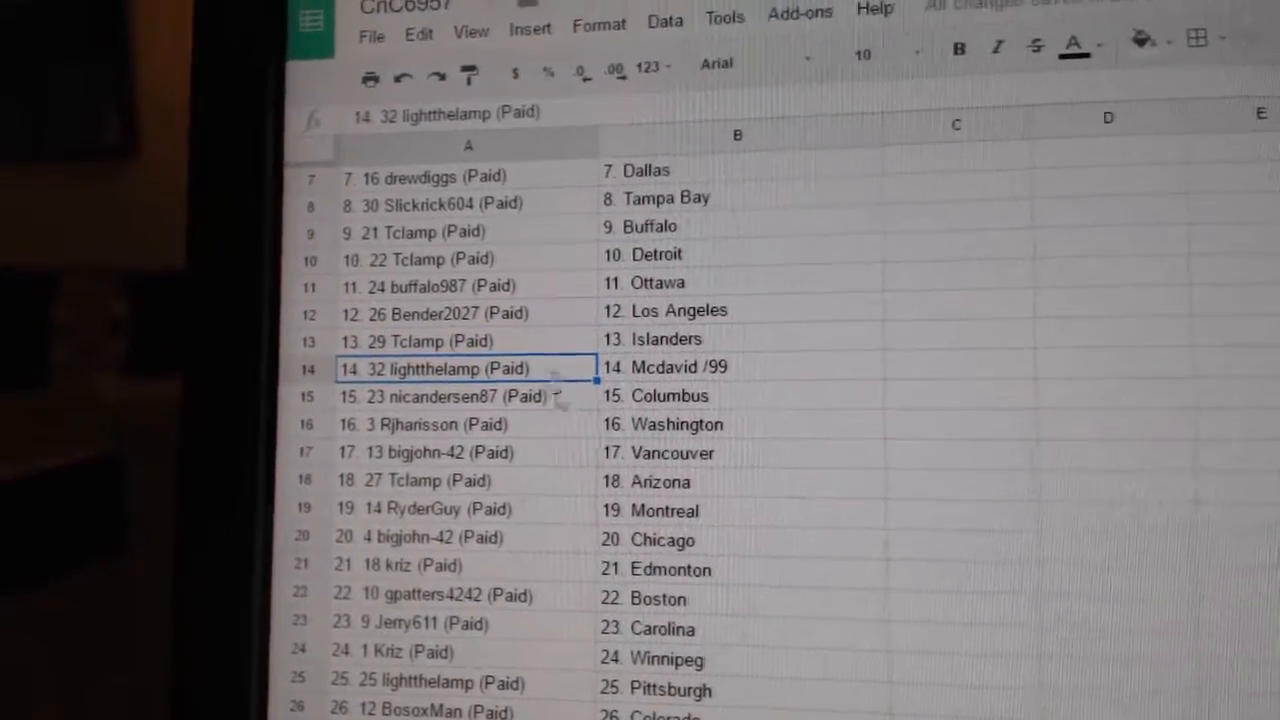
pyautogui.click(460, 398)
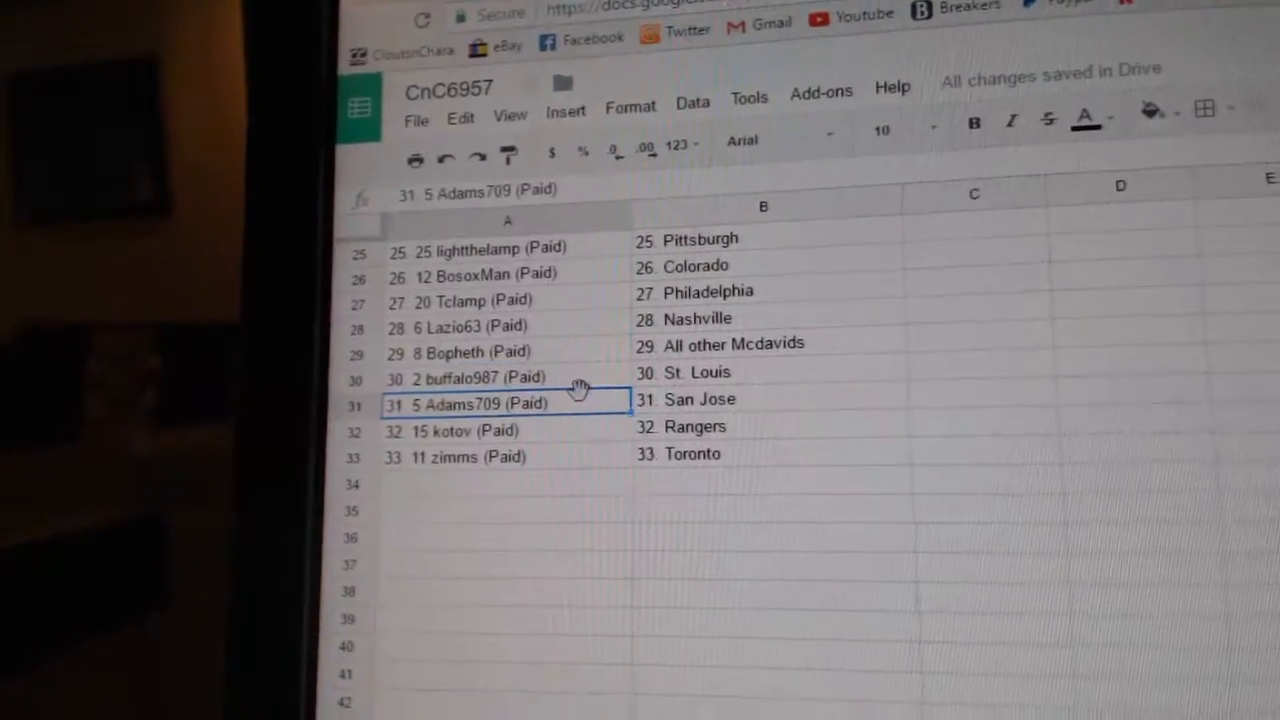
pyautogui.click(464, 432)
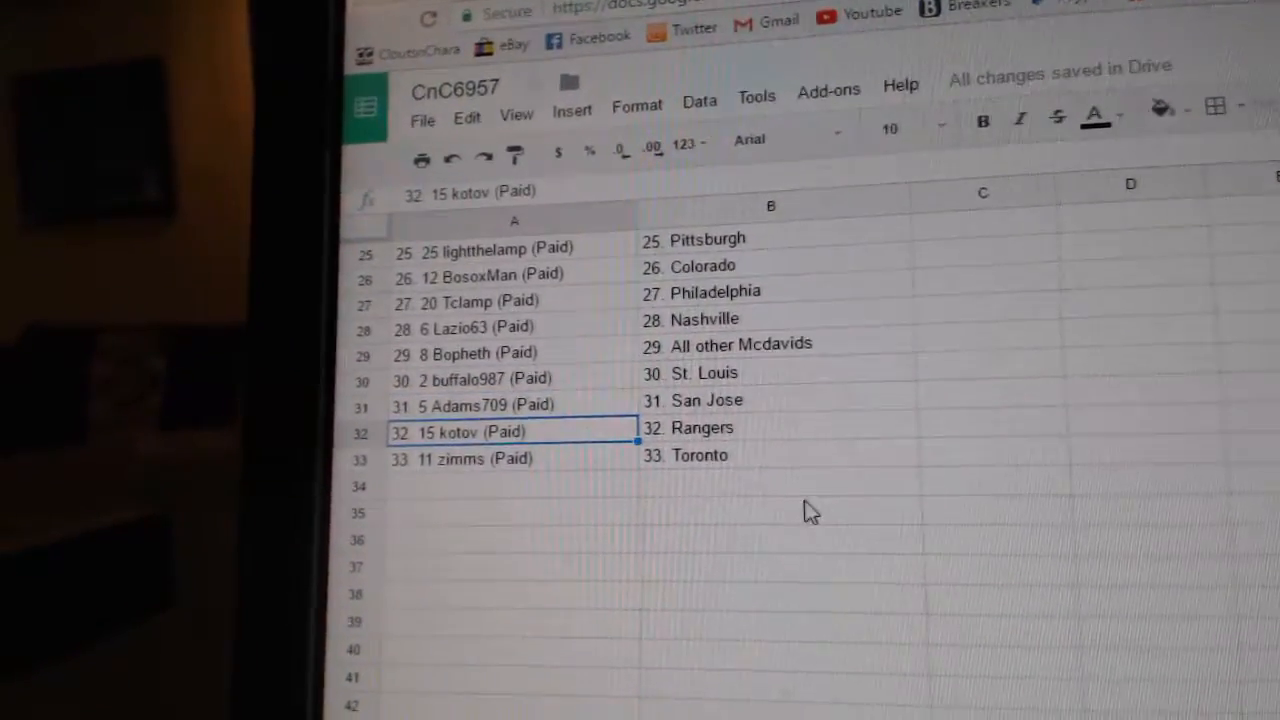